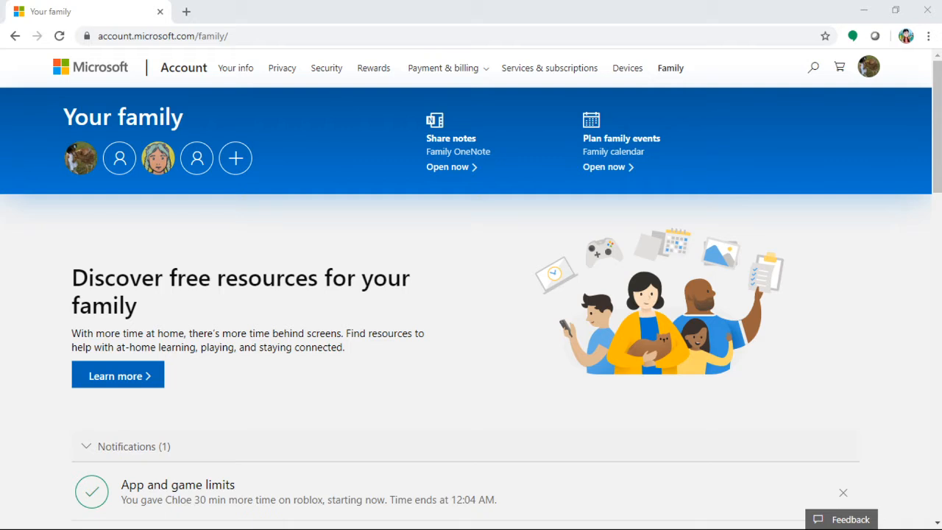
mouse_move(851, 312)
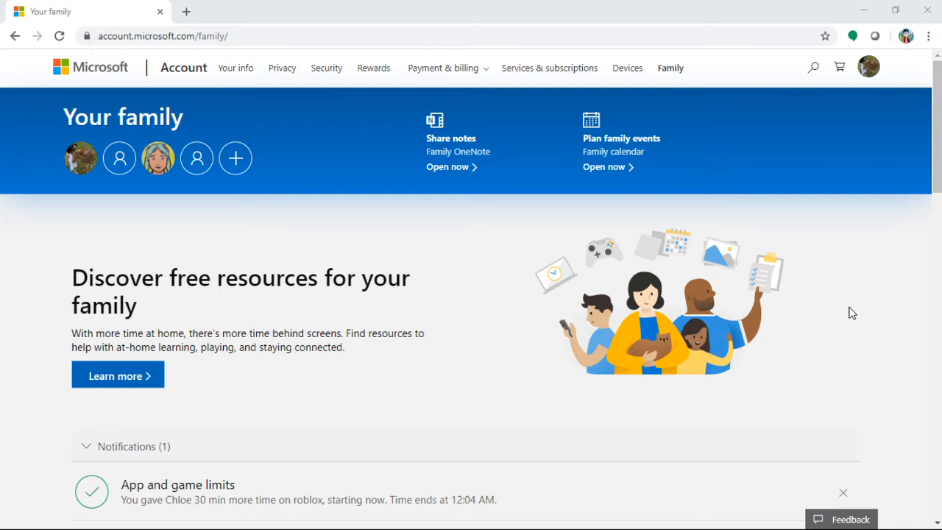
mouse_move(438, 353)
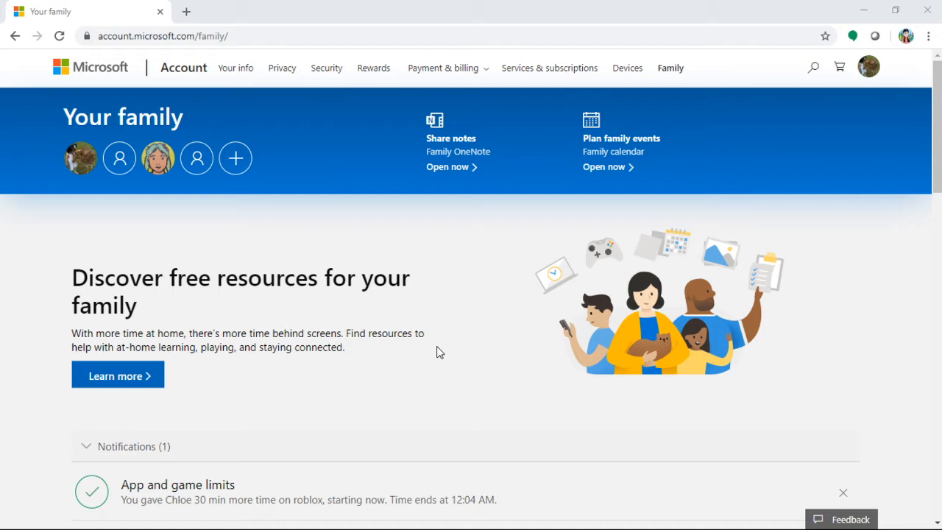
mouse_move(209, 136)
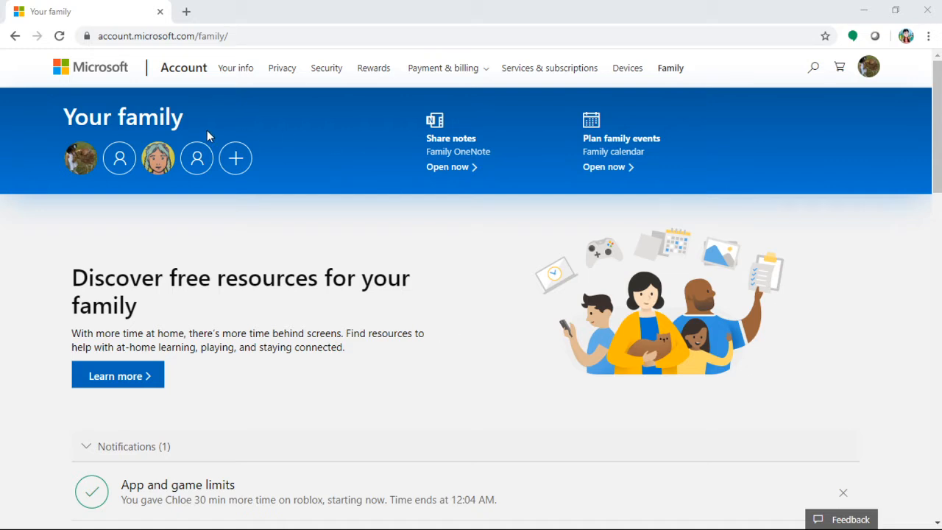
mouse_move(165, 50)
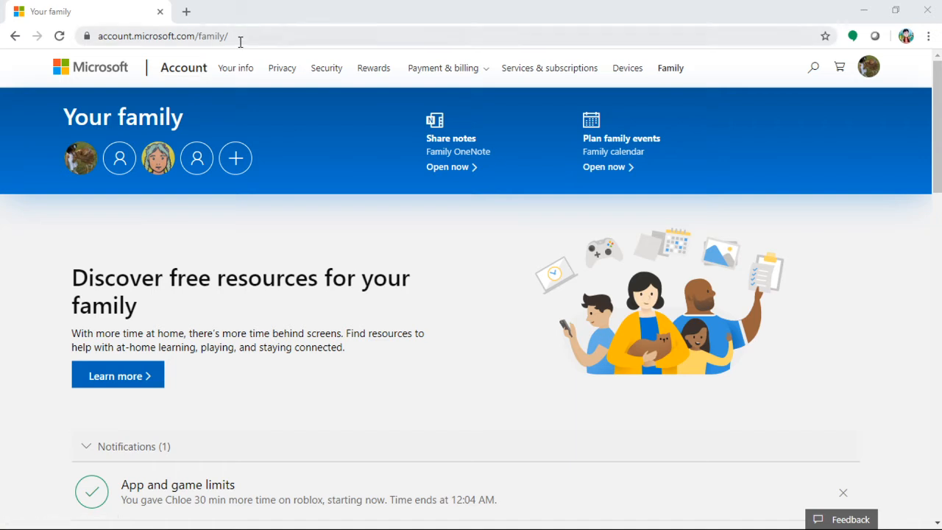
mouse_move(259, 103)
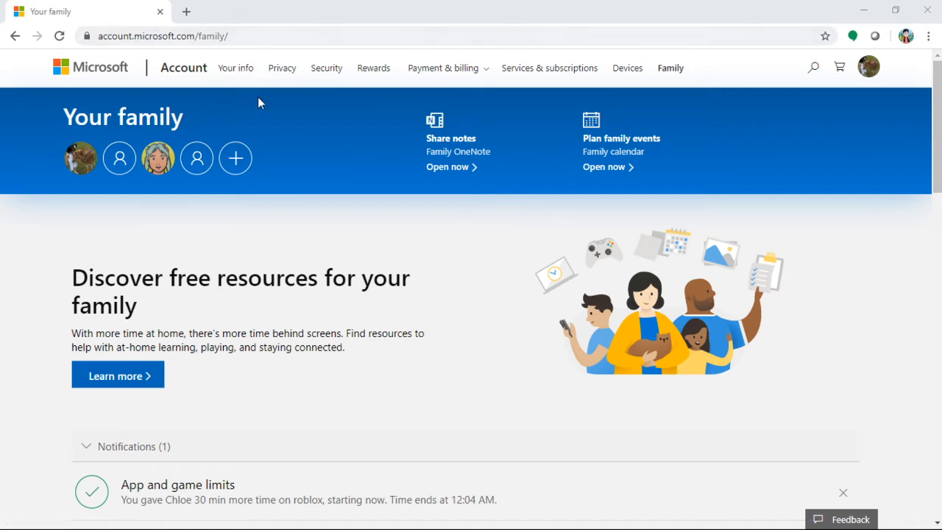
mouse_move(135, 161)
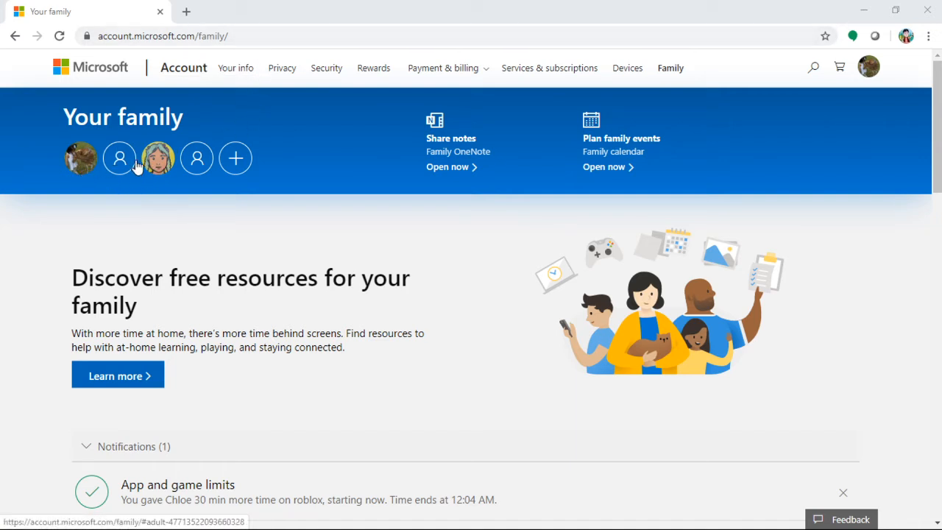
mouse_move(119, 158)
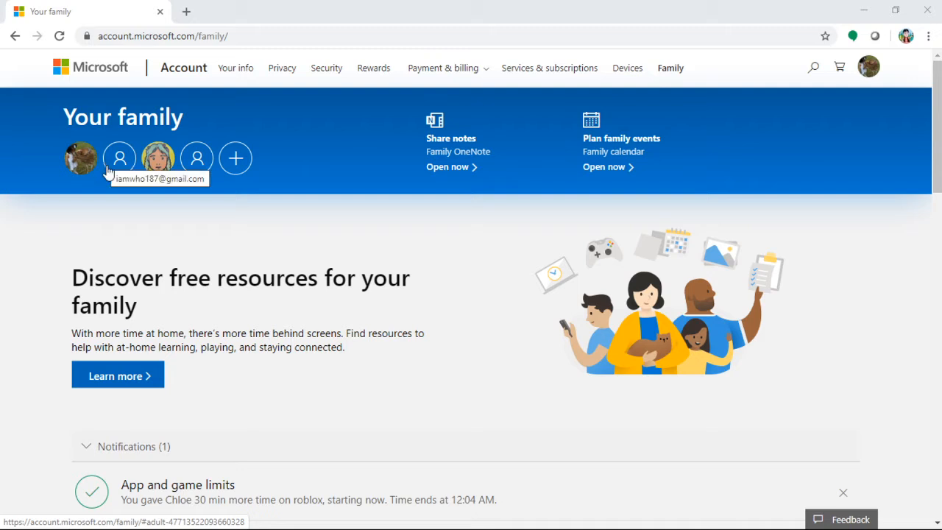
mouse_move(88, 186)
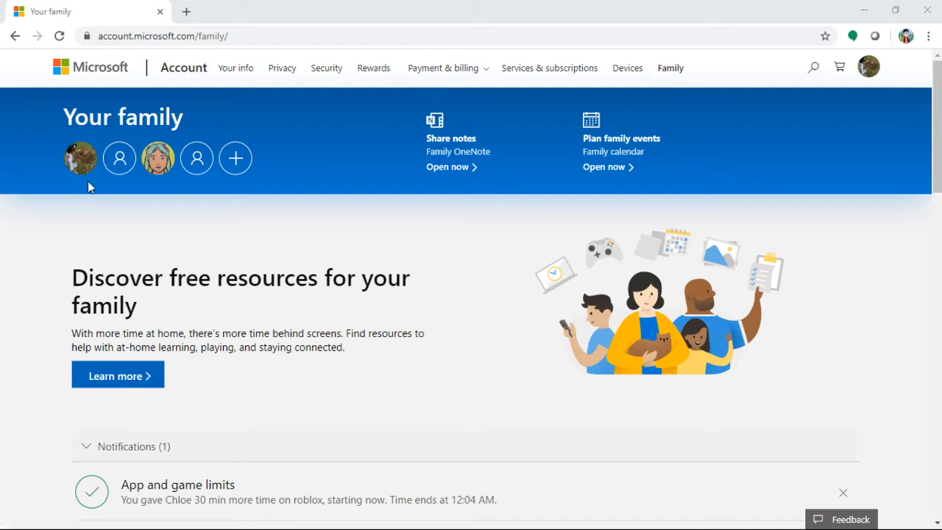
scroll(down, 3)
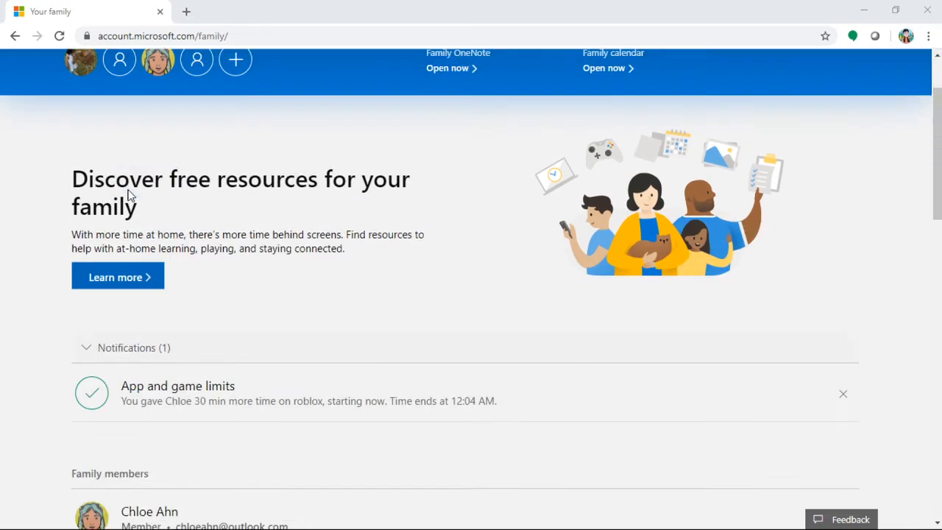
scroll(down, 3)
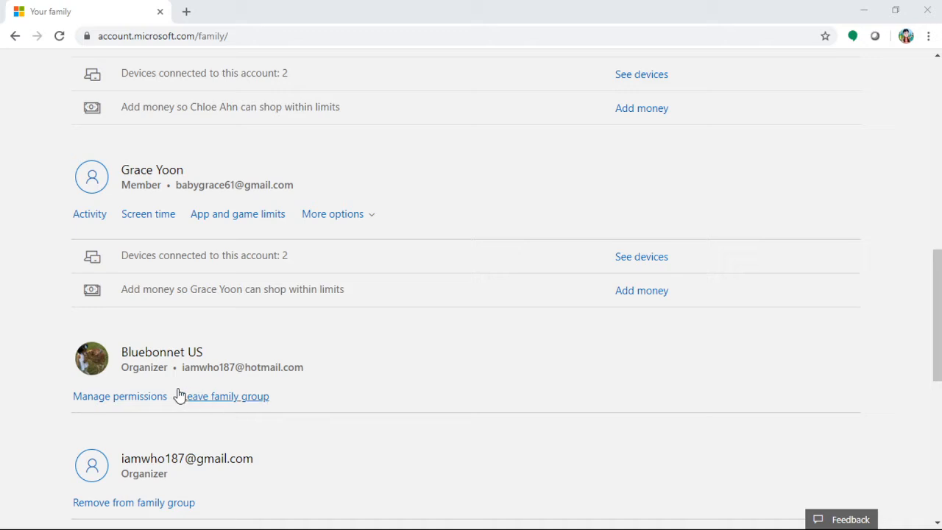
mouse_move(169, 383)
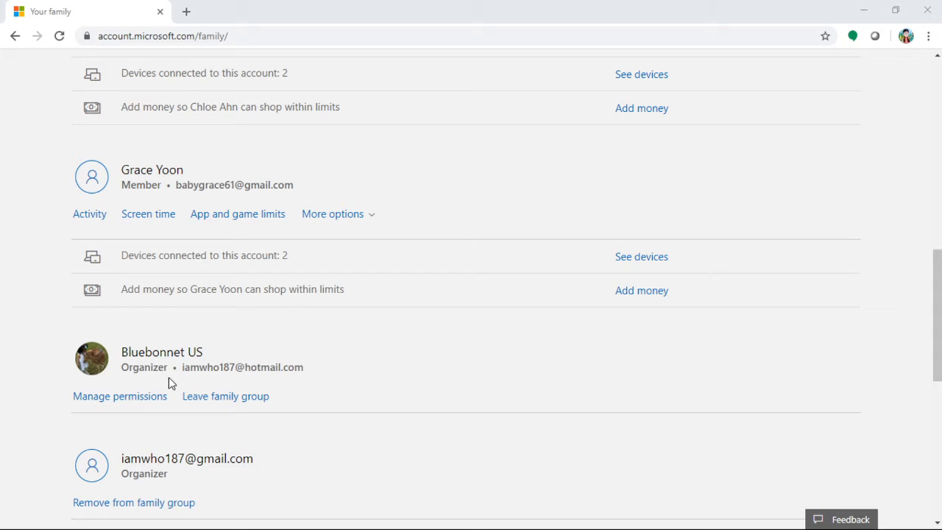
scroll(down, 3)
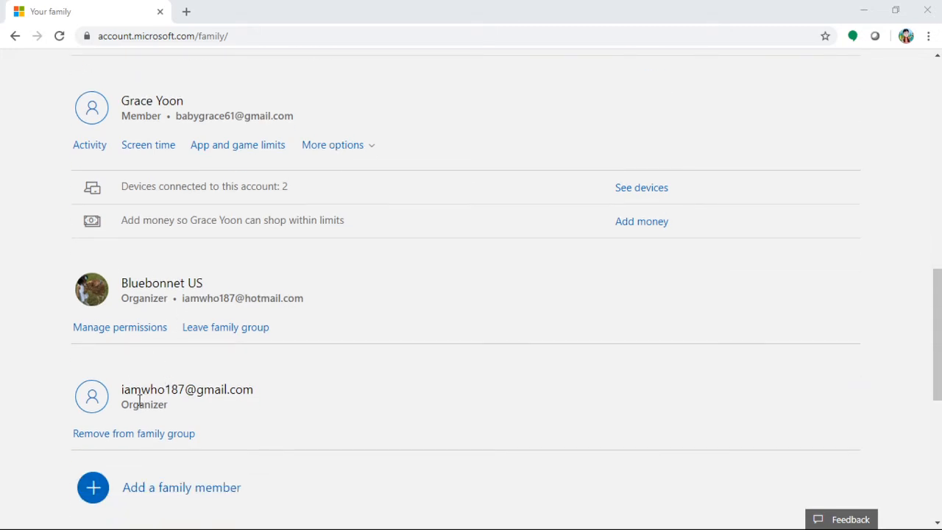
mouse_move(147, 382)
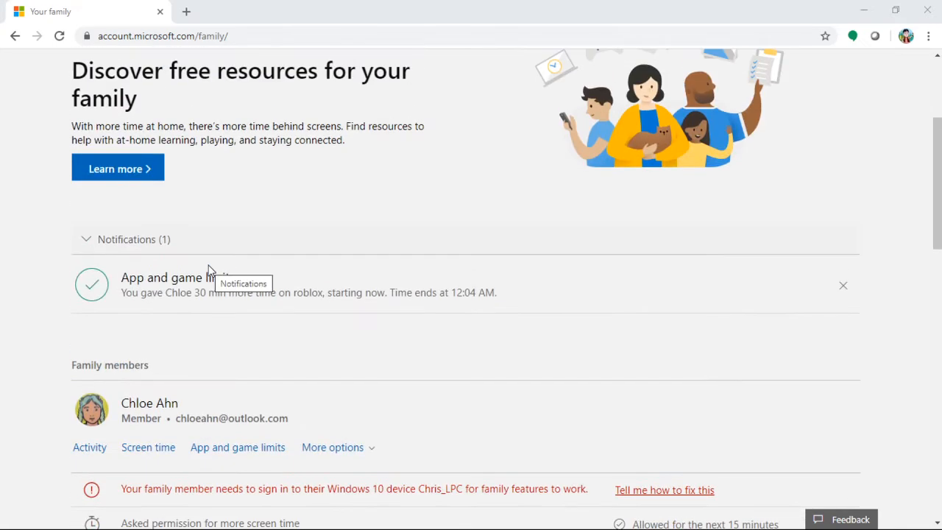
scroll(down, 3)
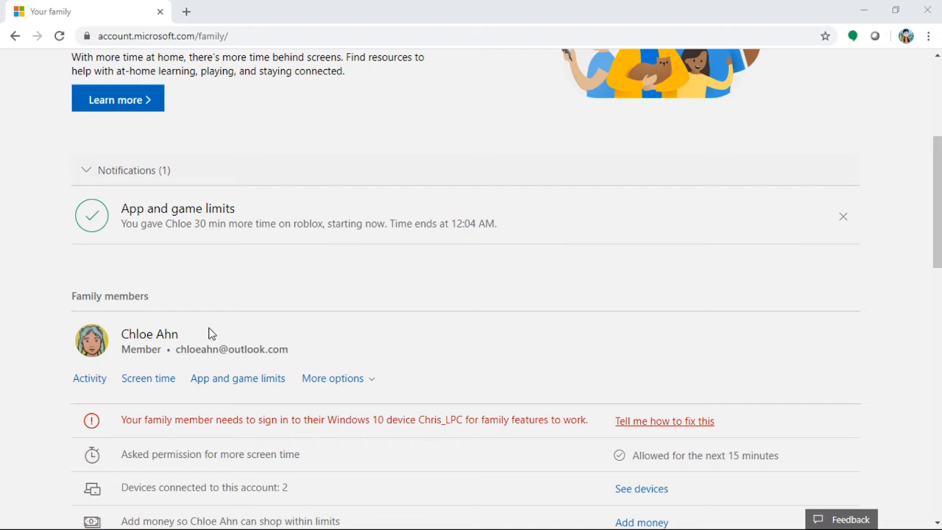
scroll(down, 3)
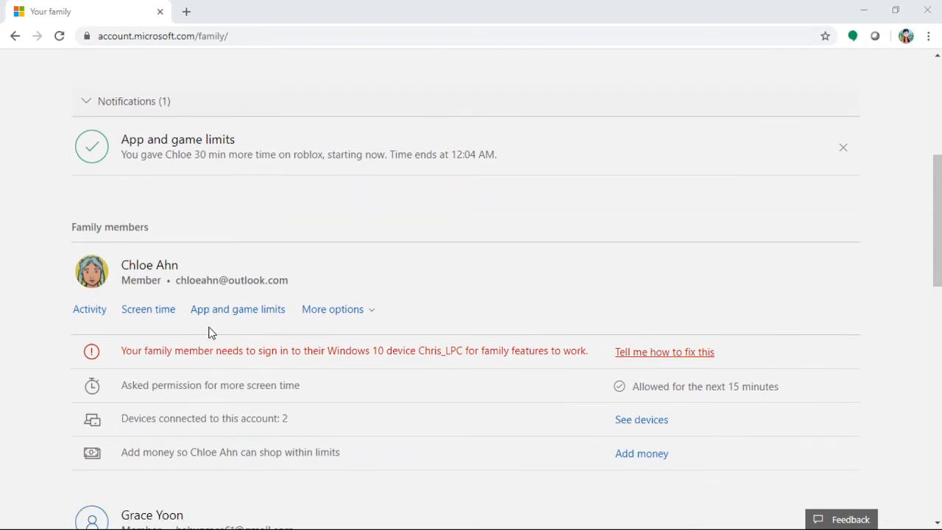
scroll(up, 3)
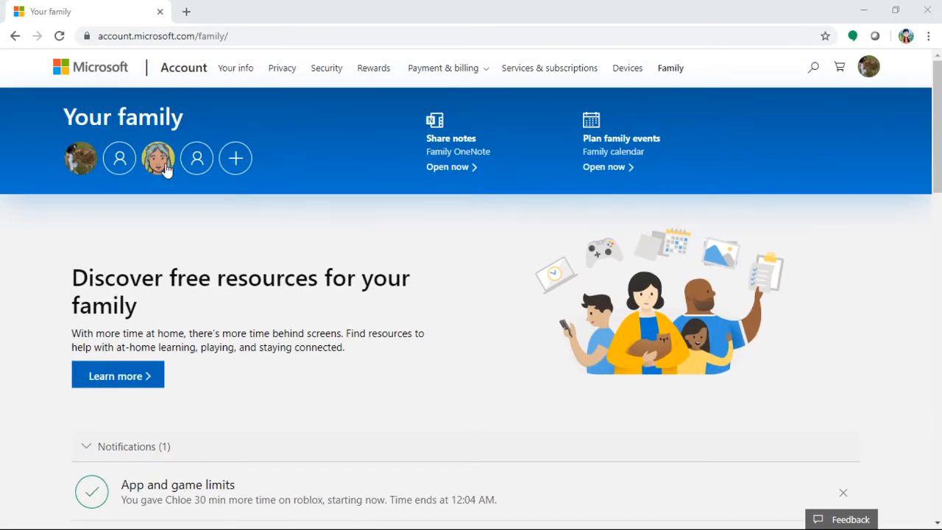
- Go into Chloe's settings and load her Screen time section with its summary cards
click(157, 158)
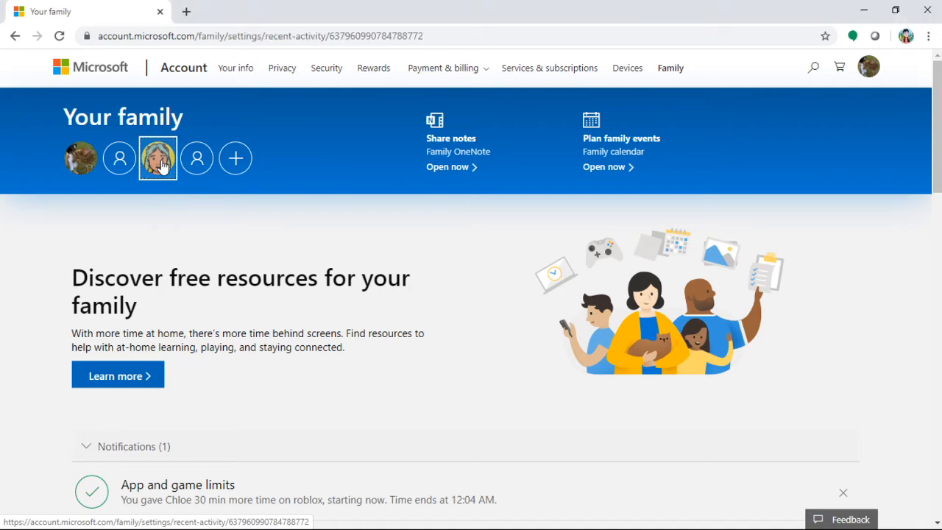
click(157, 158)
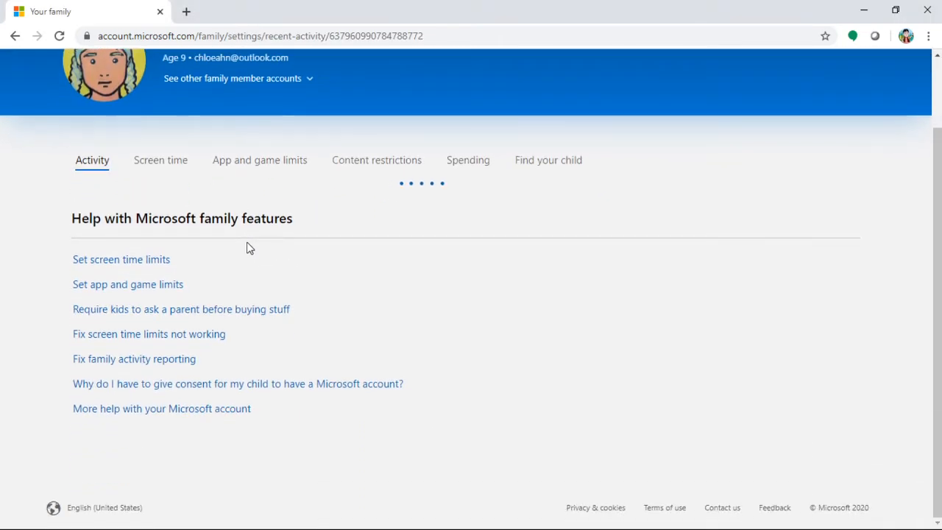
click(161, 160)
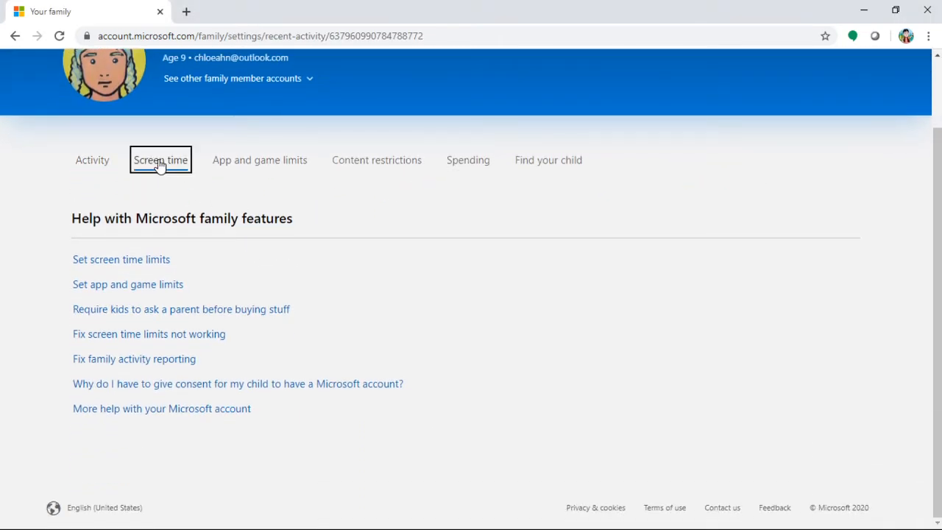
click(159, 161)
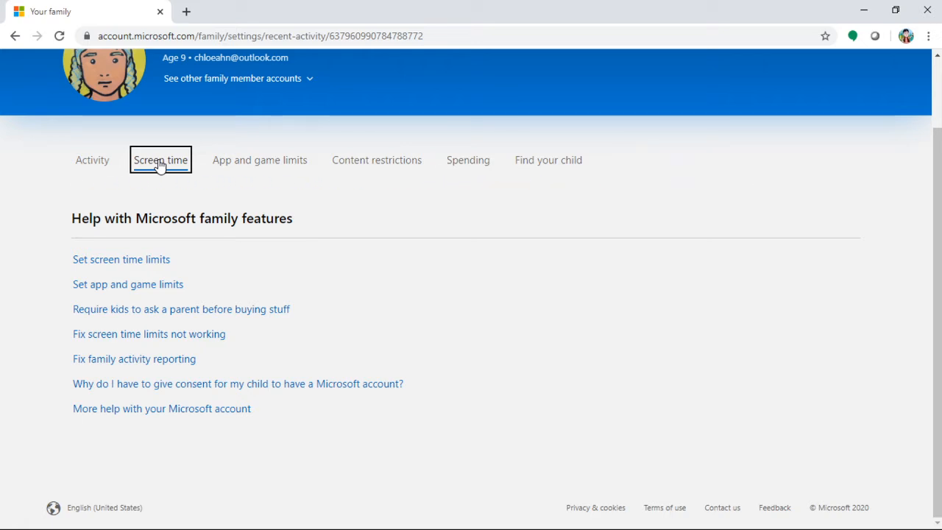
click(159, 159)
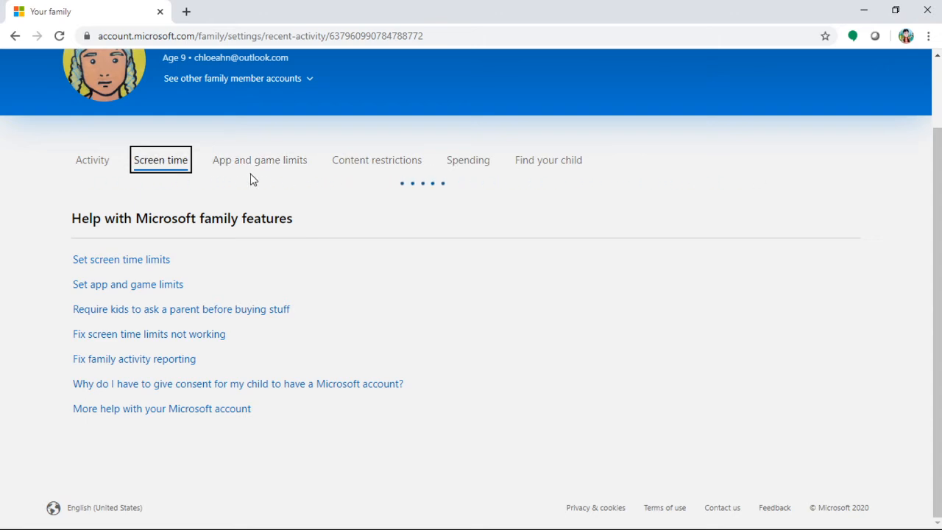
mouse_move(265, 165)
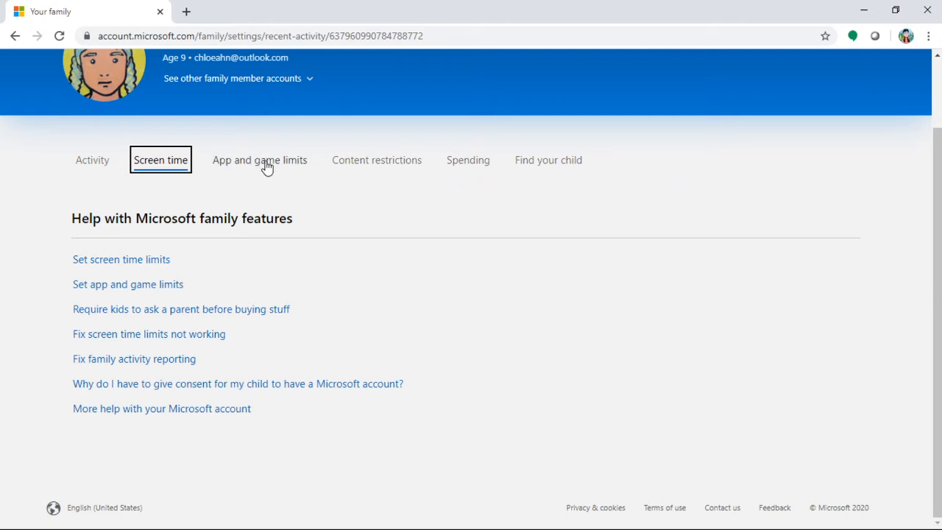
click(159, 159)
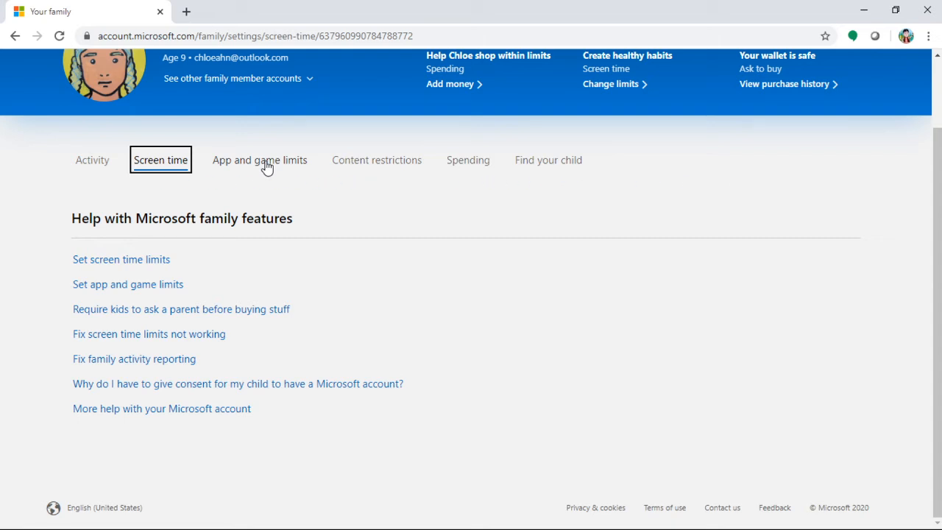
scroll(down, 3)
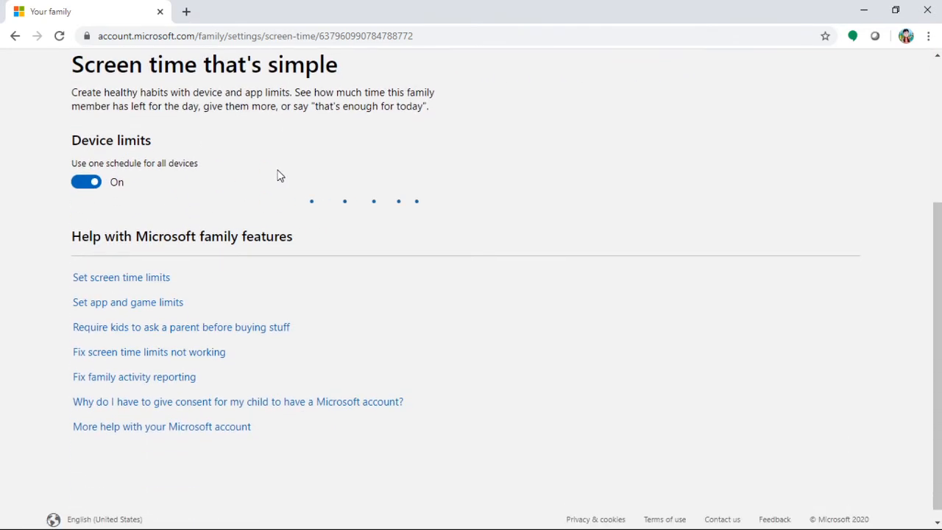
scroll(up, 3)
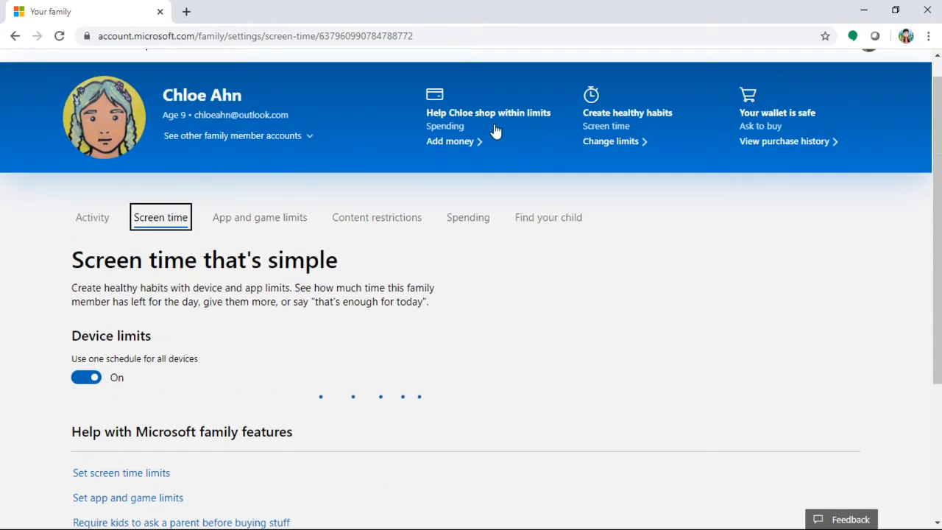
scroll(down, 3)
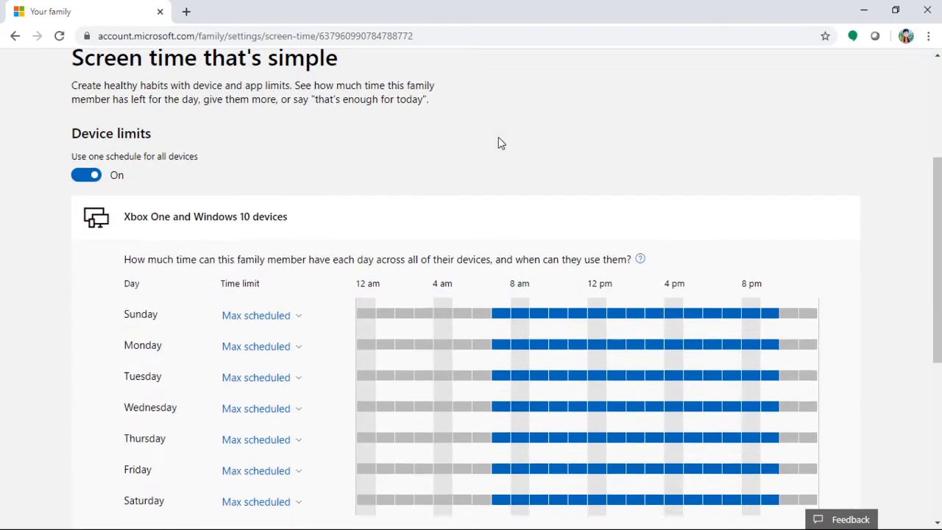
scroll(down, 3)
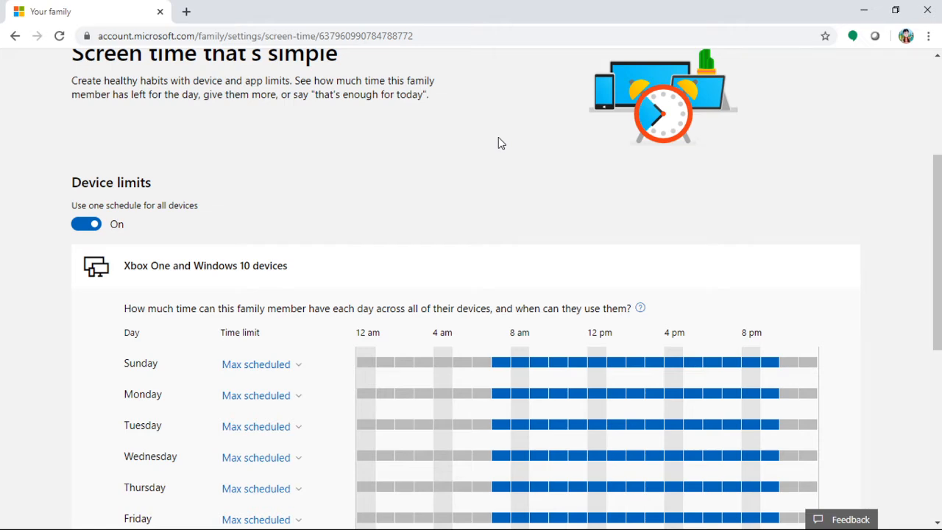
scroll(down, 3)
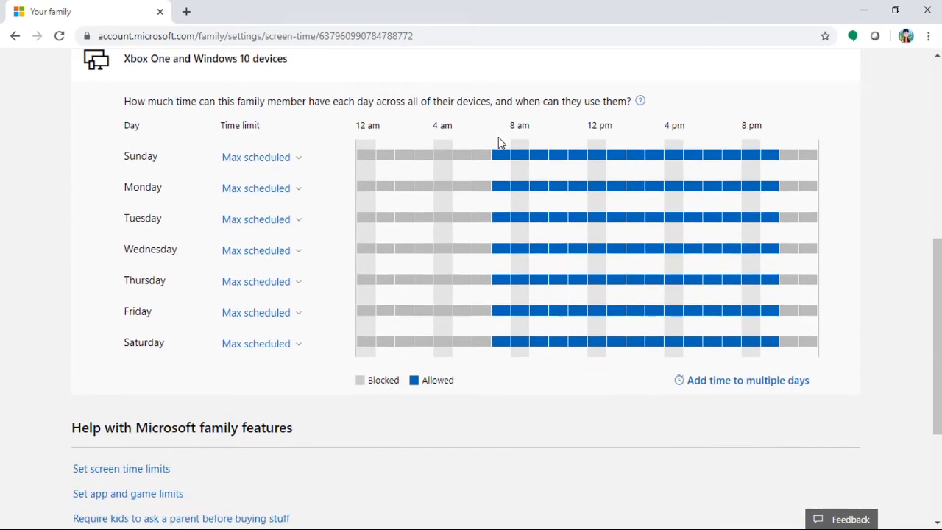
scroll(up, 3)
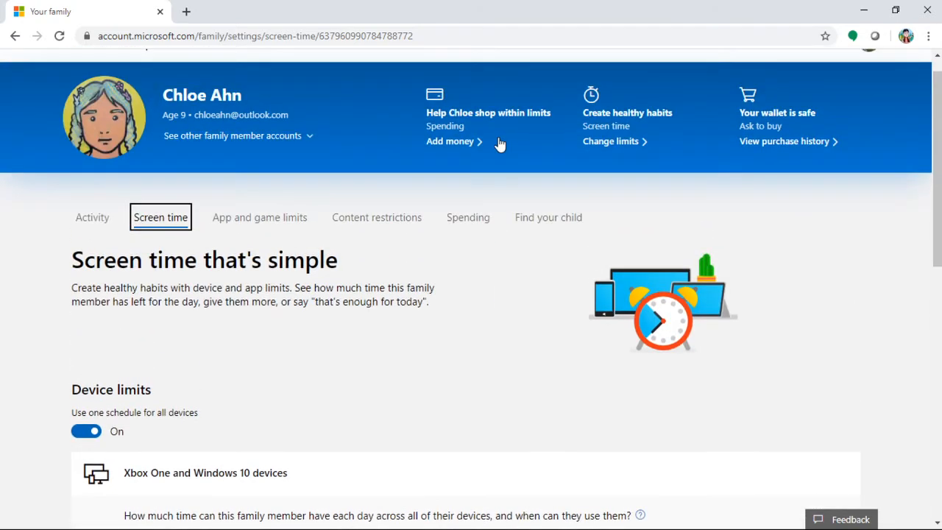
scroll(down, 3)
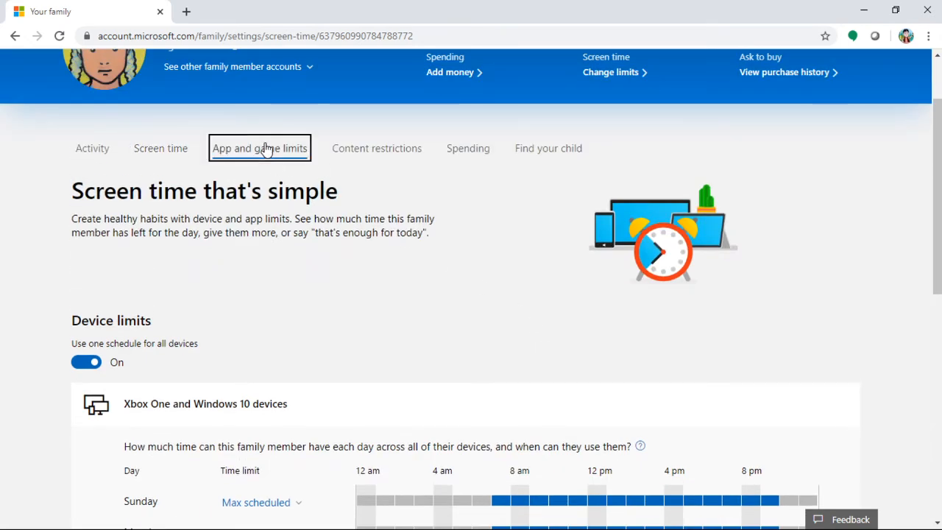
- Switch to Chloe's App and game limits list and locate roblox game client
click(259, 148)
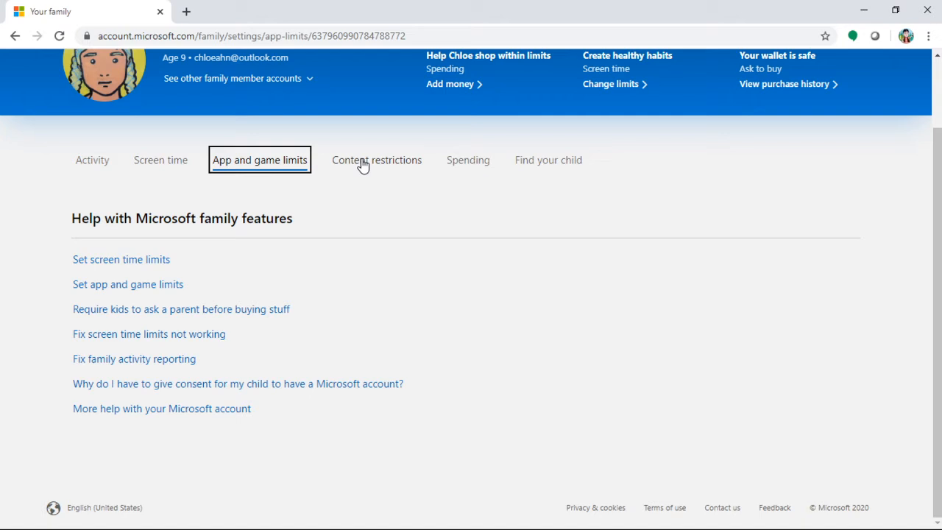
click(259, 159)
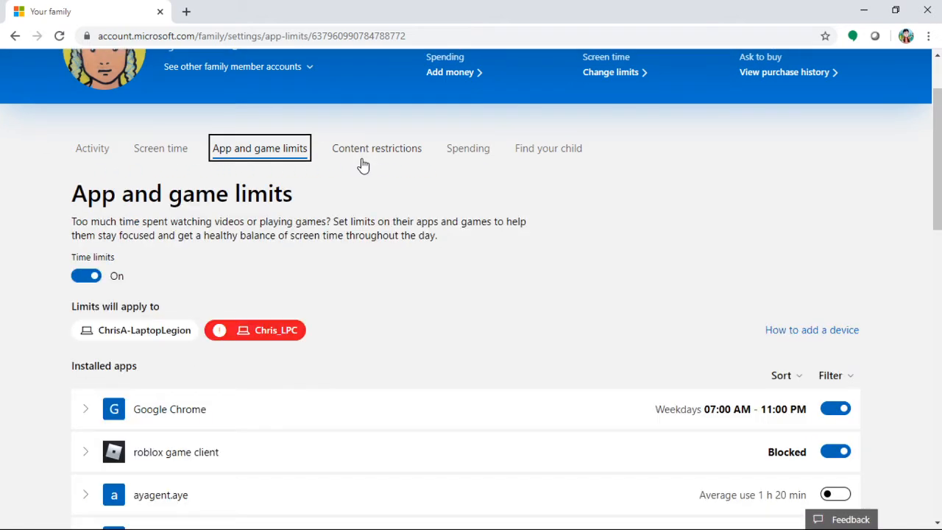
scroll(down, 3)
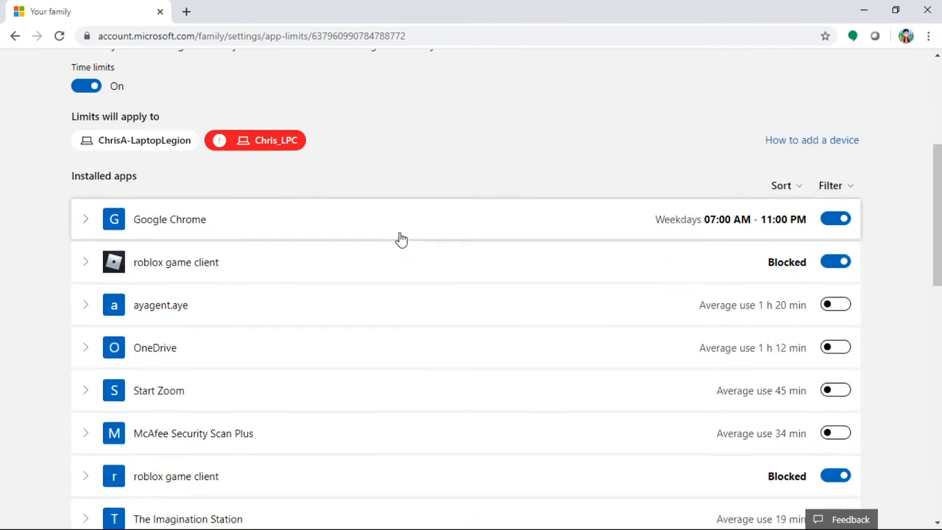
scroll(down, 3)
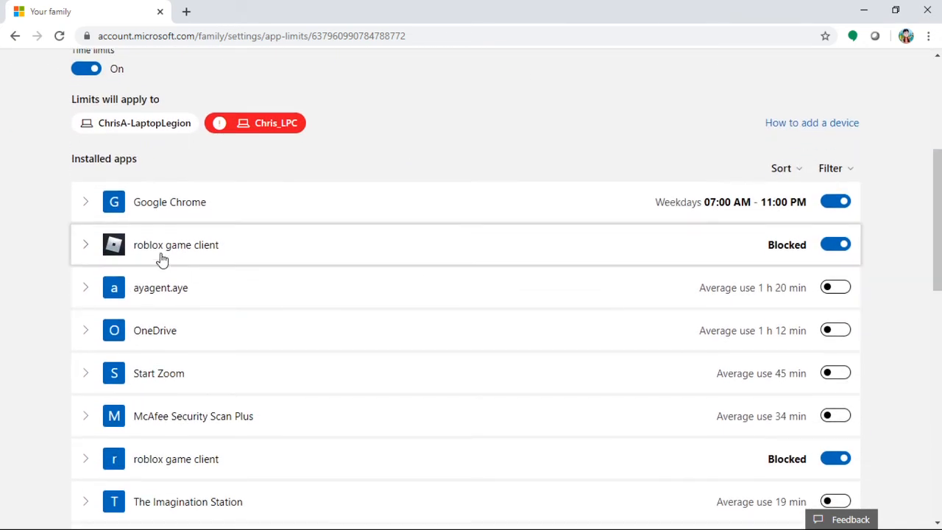
scroll(down, 3)
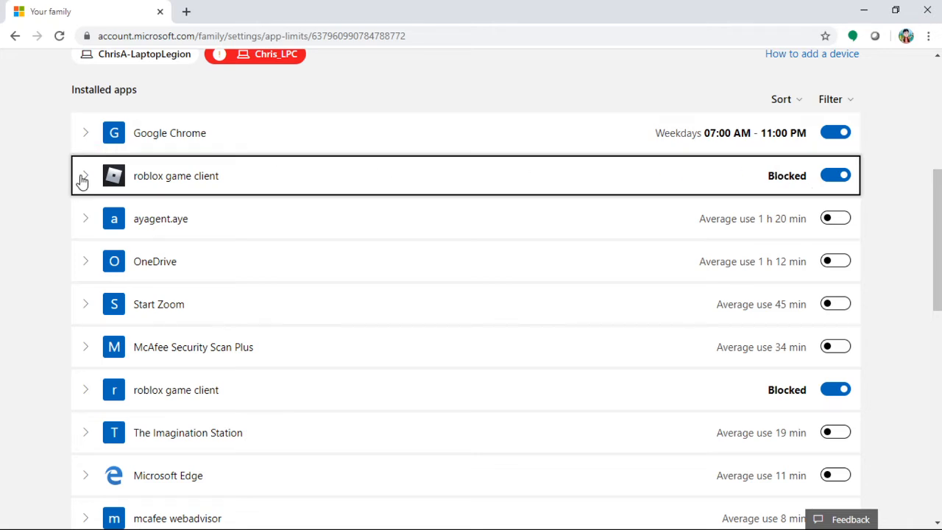
- Expand the blocked roblox game client entry and choose Unblock app
click(83, 175)
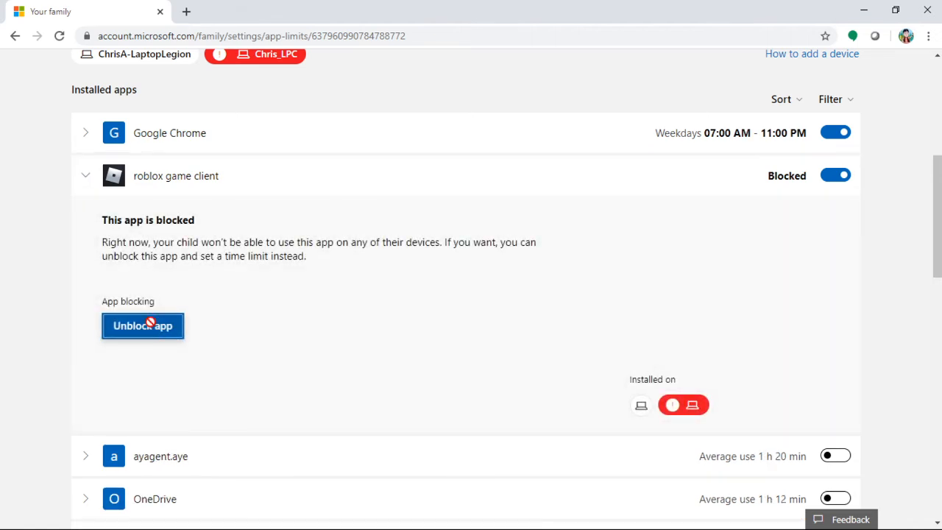
click(143, 325)
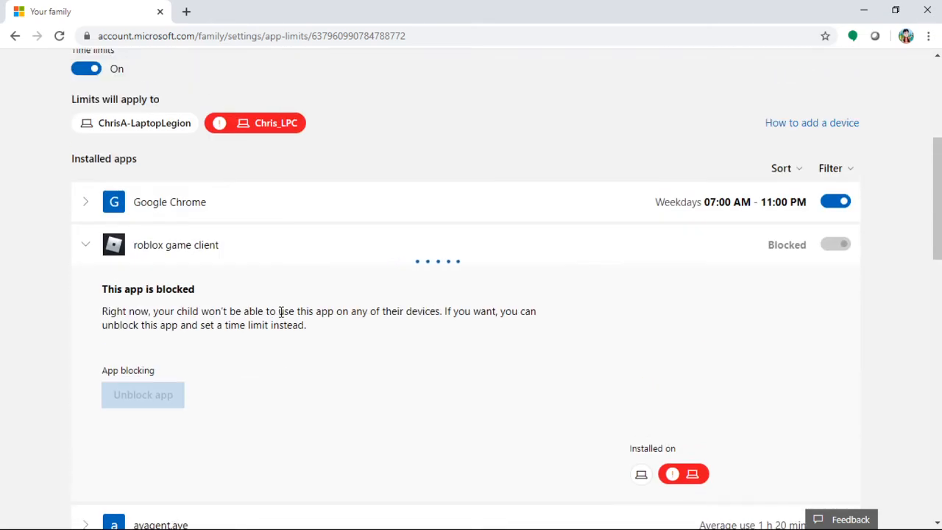
scroll(down, 3)
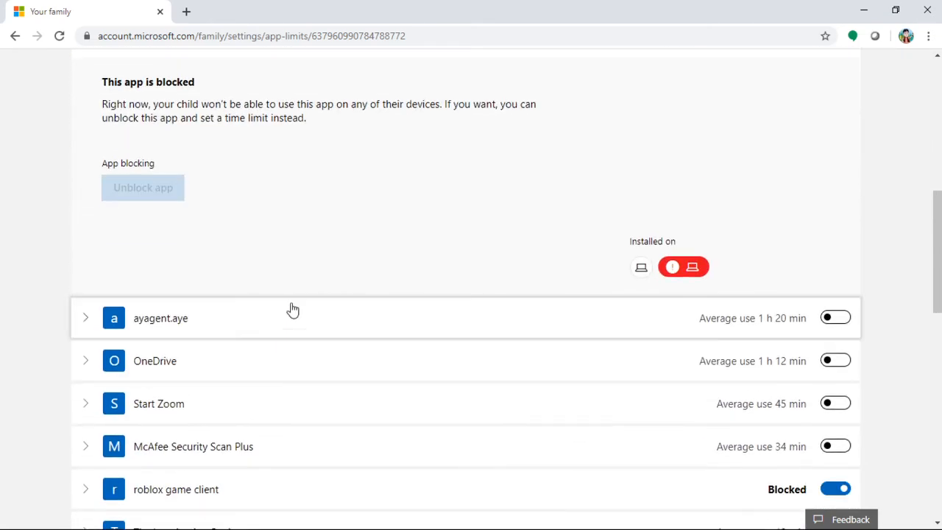
scroll(up, 3)
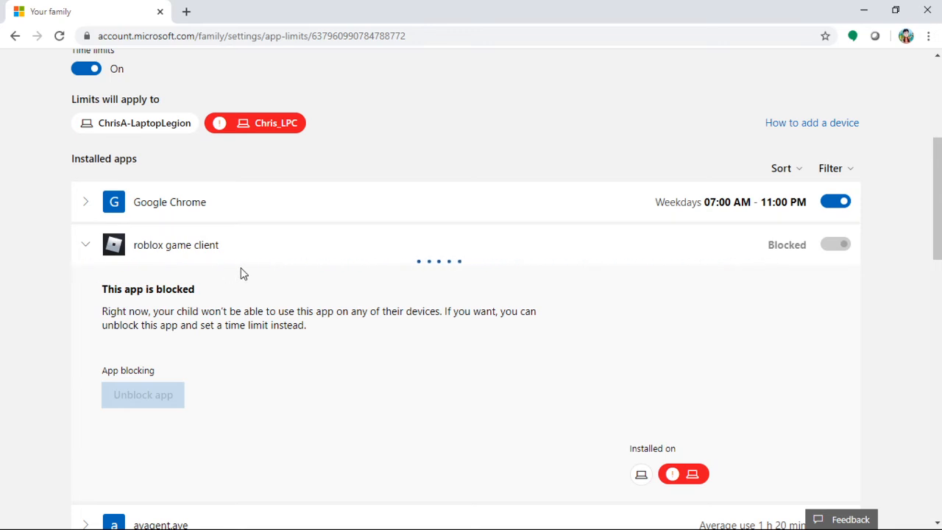
- Allow roblox game client 3:00–9:30 PM weekdays and 12:00–10:00 PM weekends
click(835, 244)
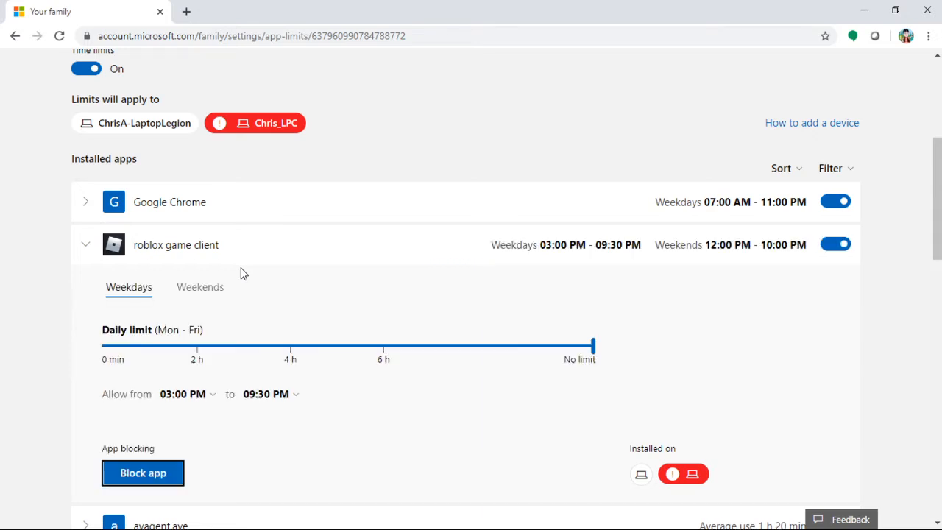
mouse_move(141, 291)
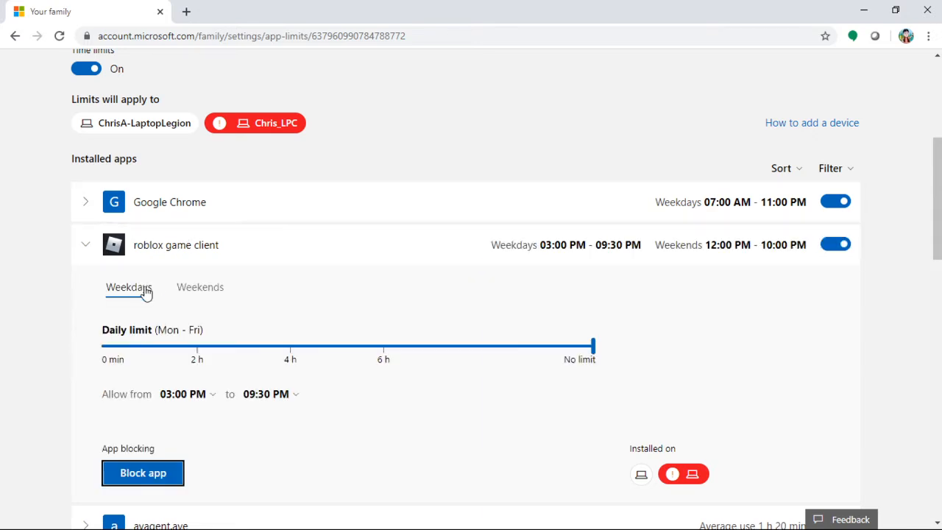
scroll(down, 3)
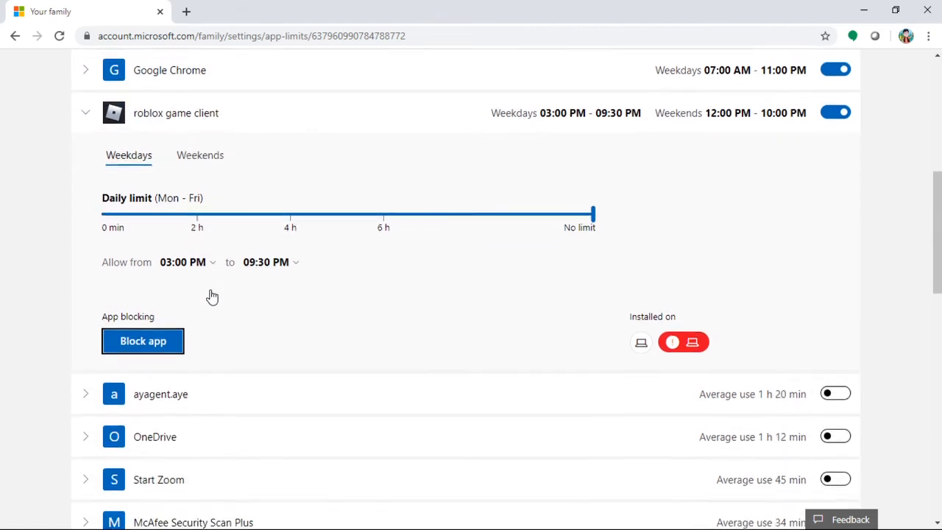
scroll(down, 3)
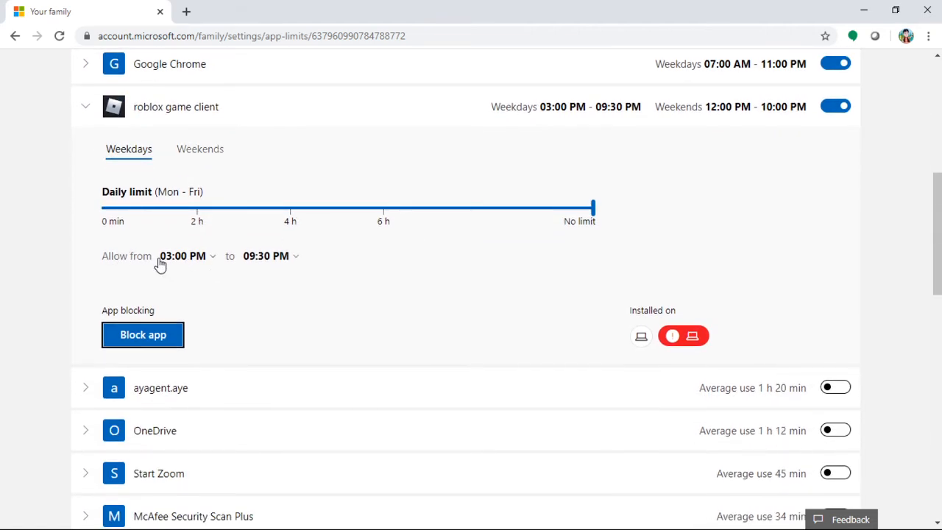
mouse_move(241, 266)
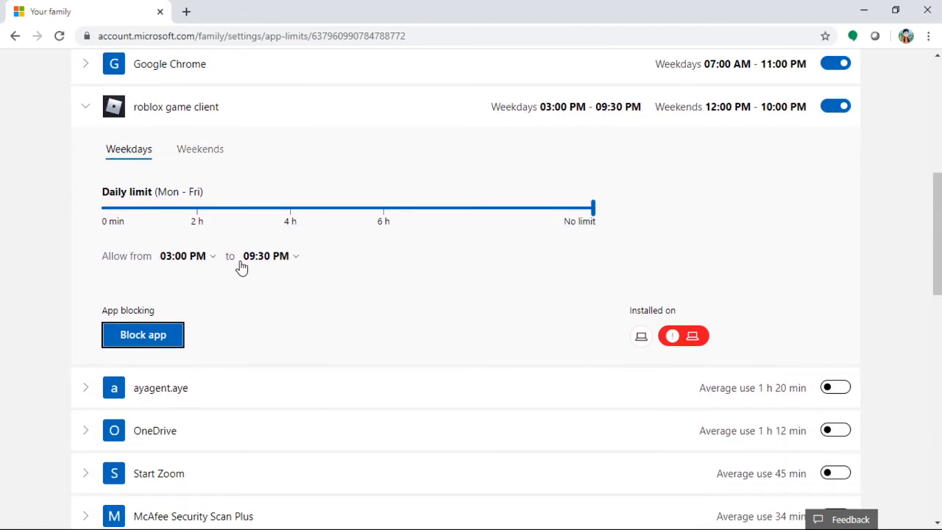
mouse_move(283, 267)
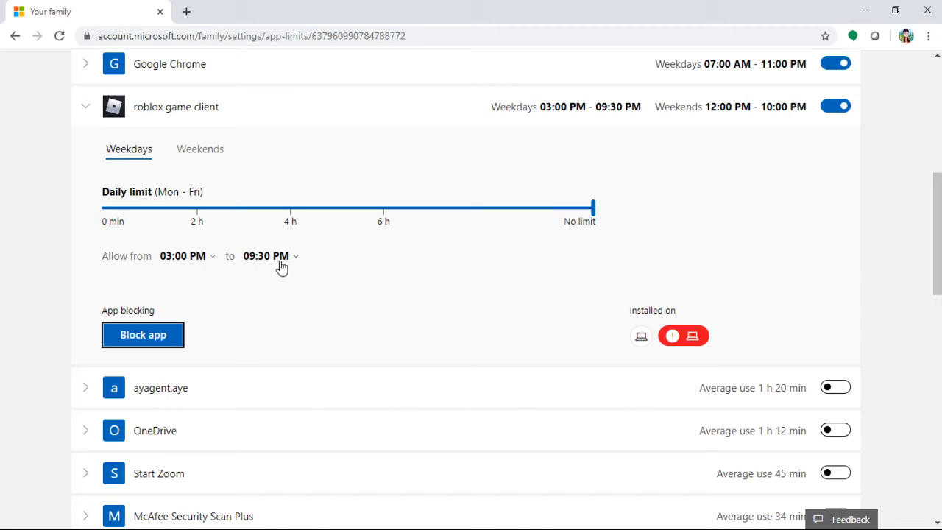
mouse_move(237, 259)
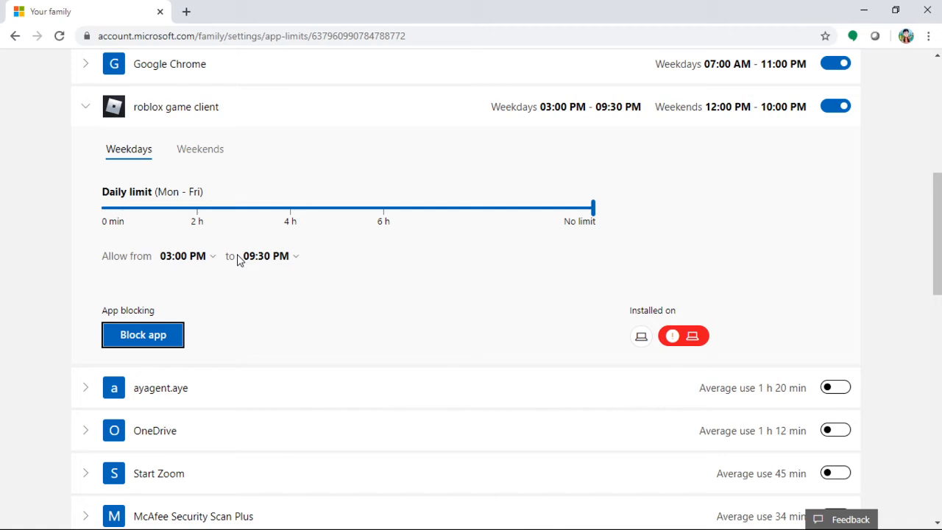
mouse_move(144, 336)
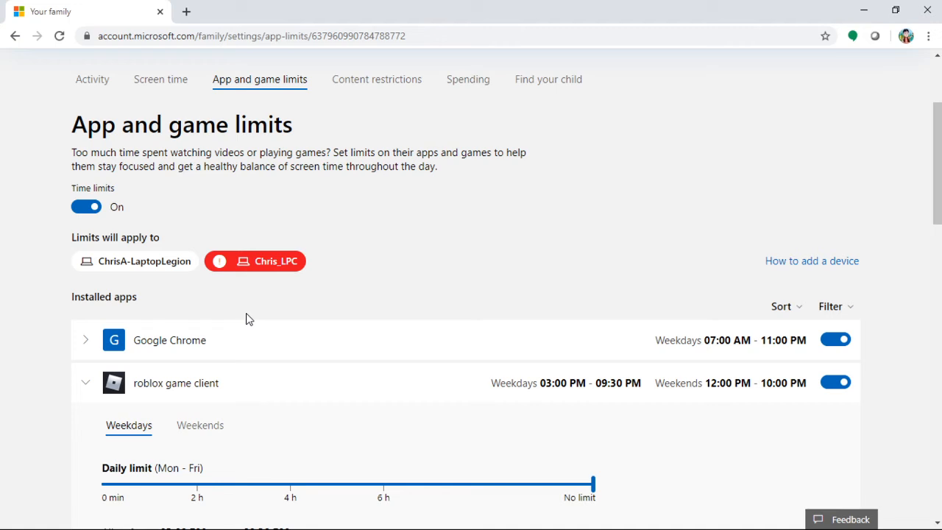
- Return from app limits via the Family header link, landing on Chloe's Activity page
scroll(up, 3)
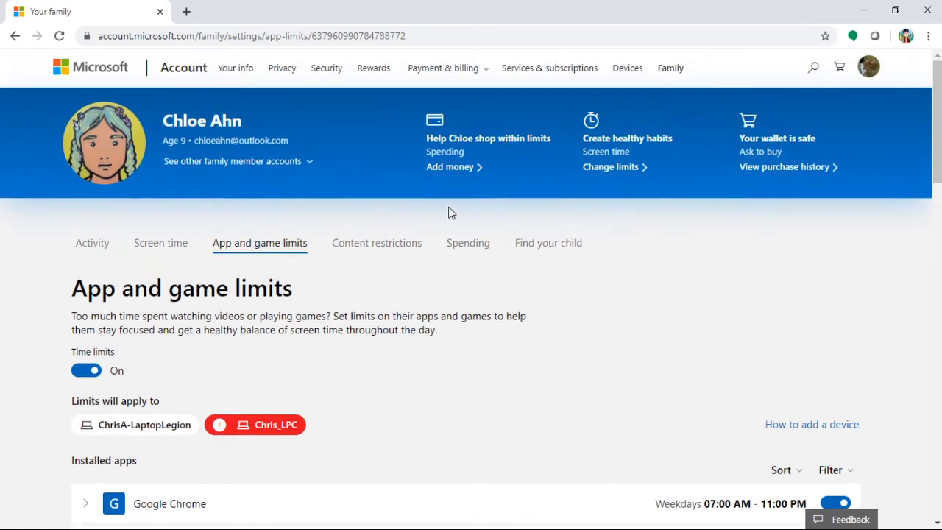
mouse_move(188, 69)
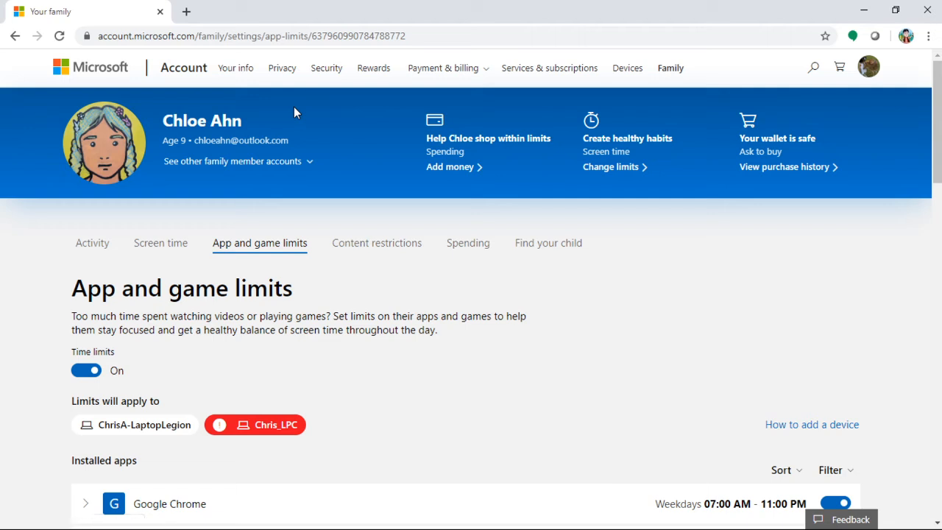
mouse_move(338, 103)
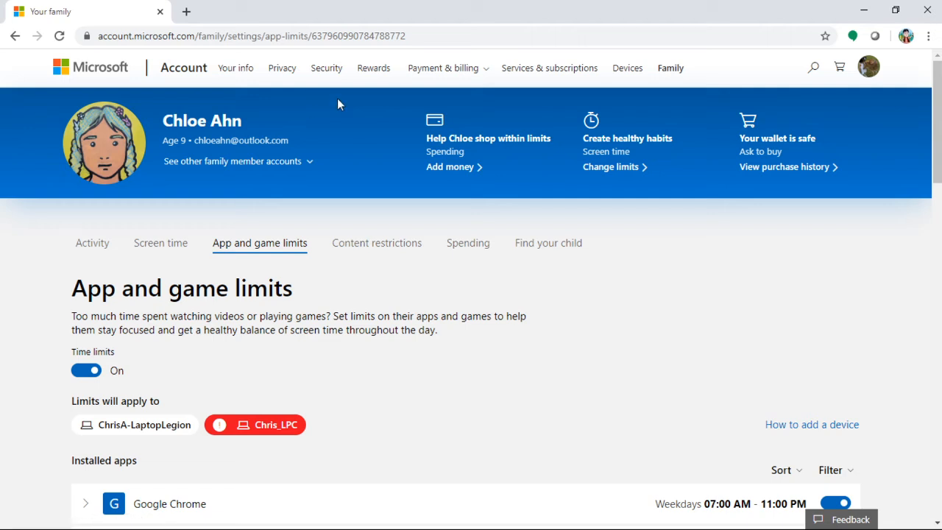
click(669, 68)
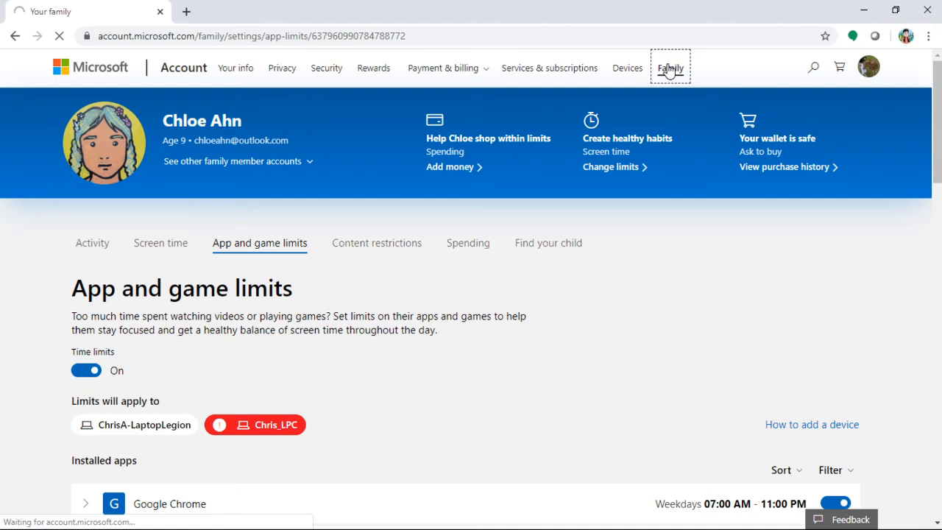
mouse_move(235, 67)
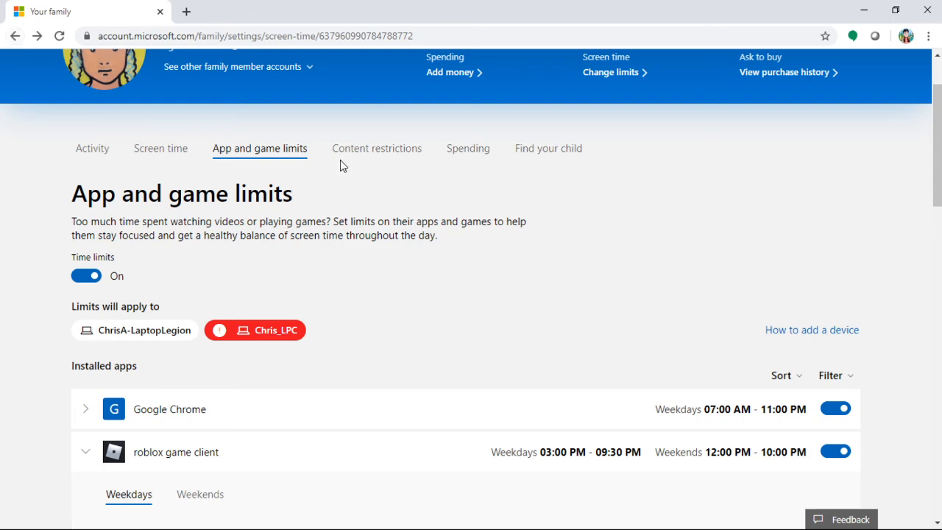
click(91, 161)
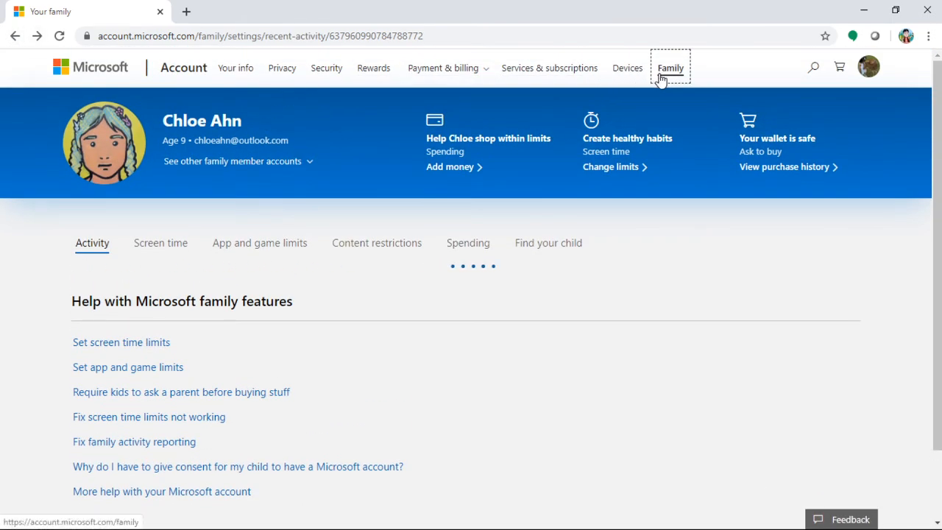
- Request the family overview again; it fails with ERR_CONNECTION_TIMED_OUT
click(670, 68)
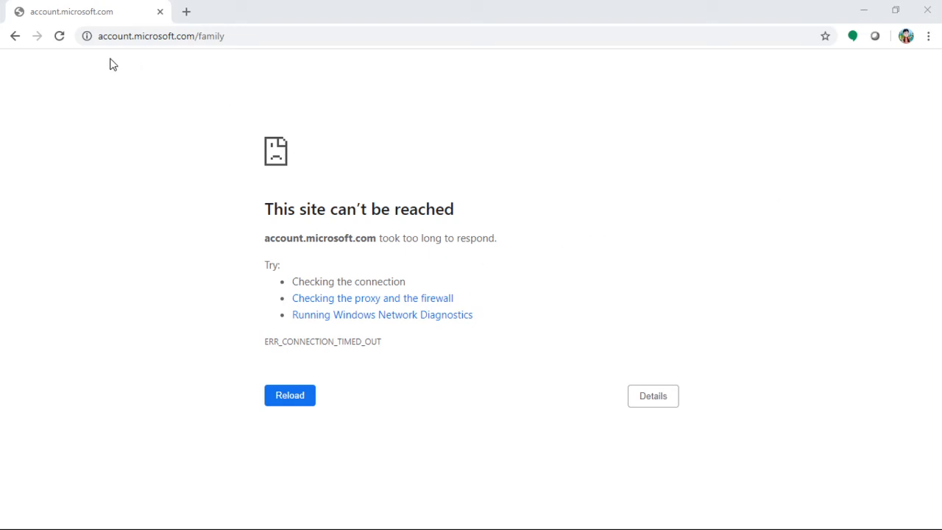
- Go back and reload the family page several times; Chrome still reports no internet
click(289, 394)
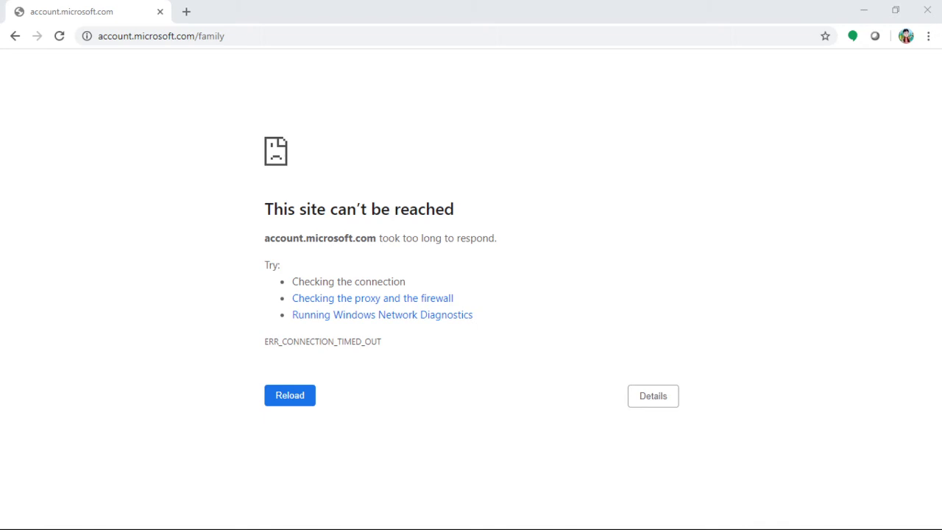
click(12, 35)
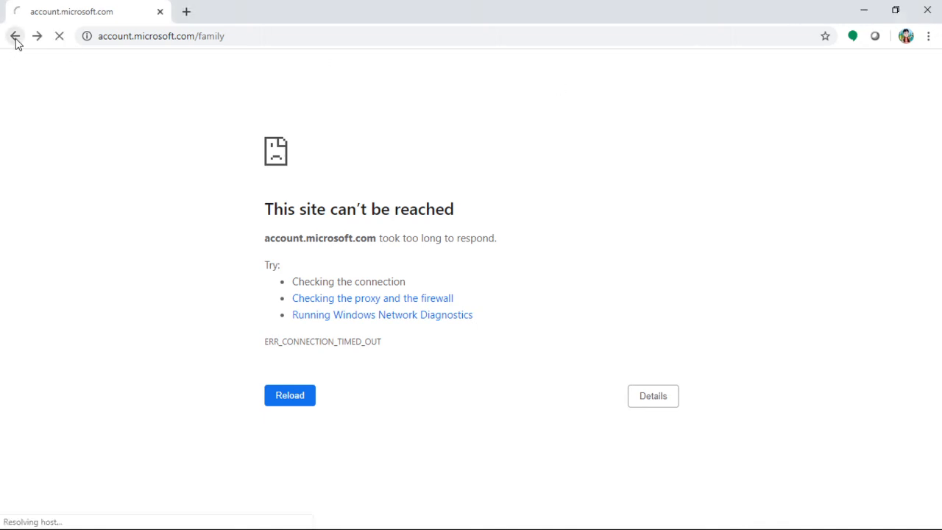
click(288, 394)
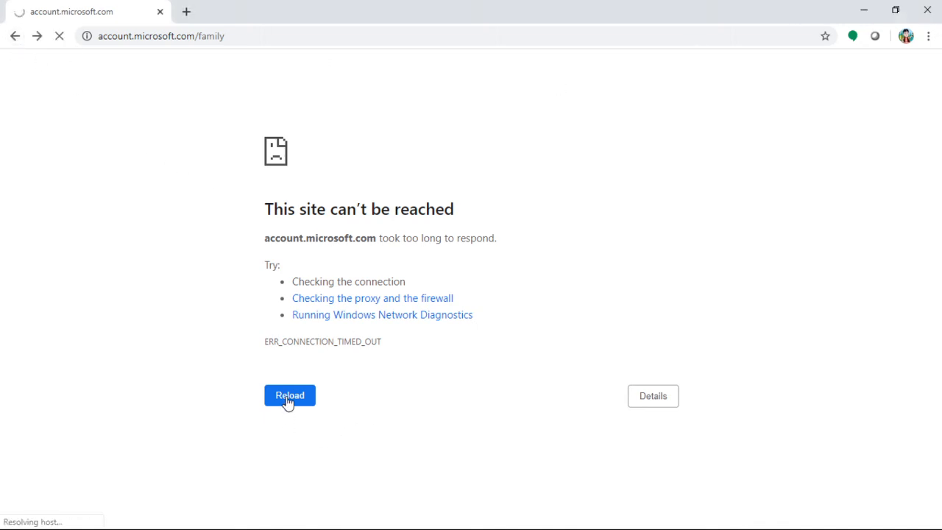
click(289, 394)
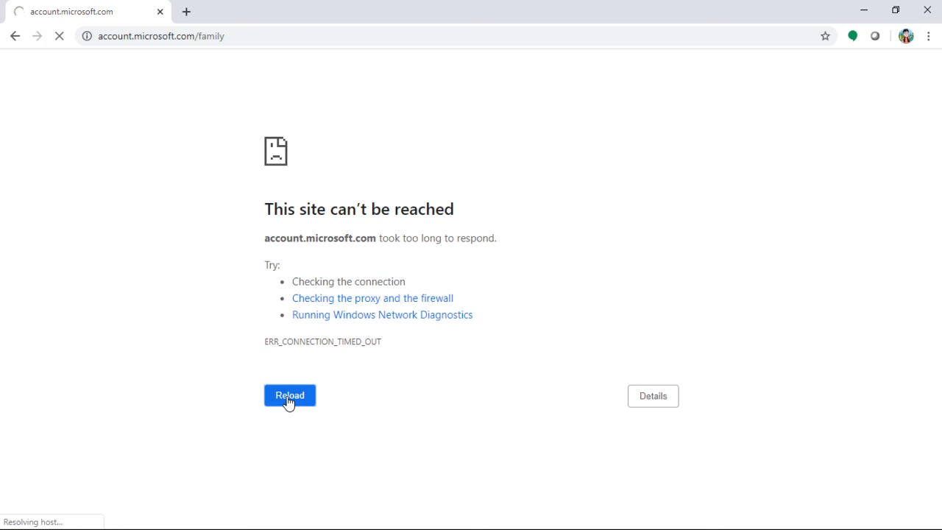
click(288, 395)
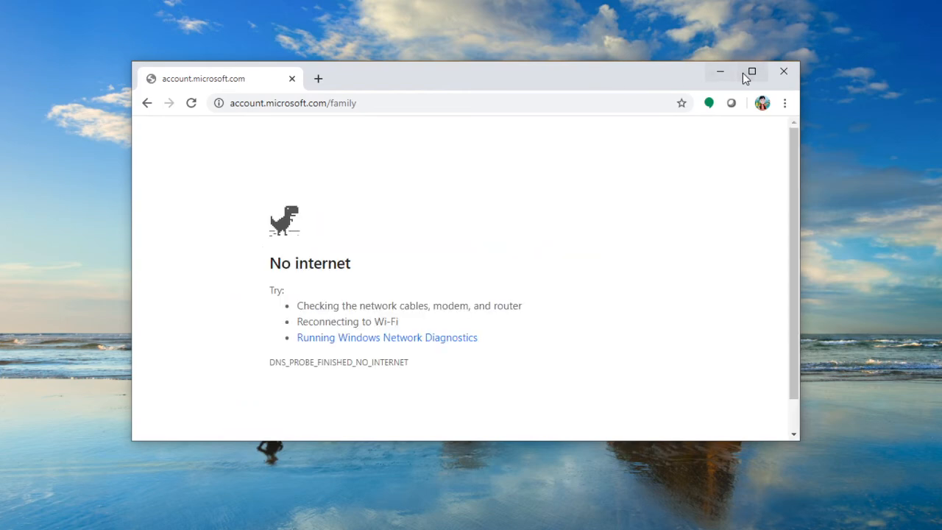
- Restore the Chrome window down and go back; the recent-activity page address isn't found
click(192, 103)
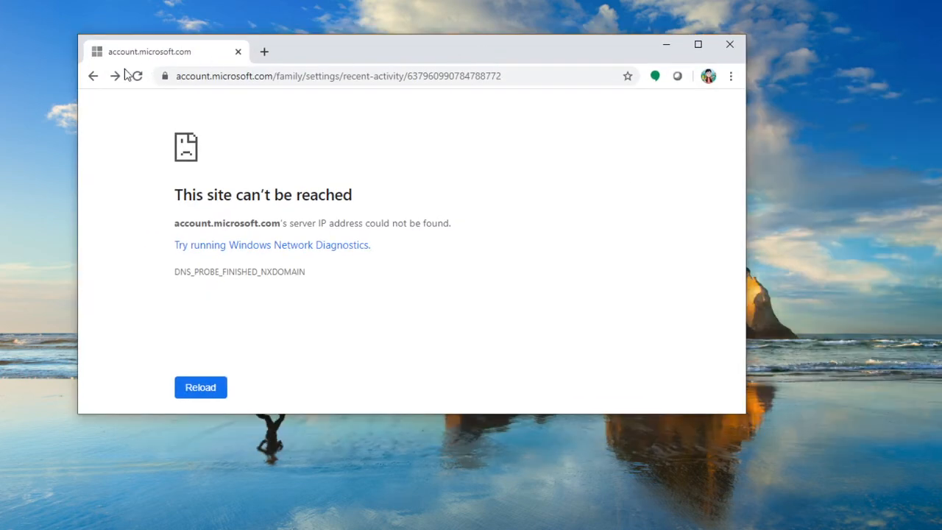
click(94, 77)
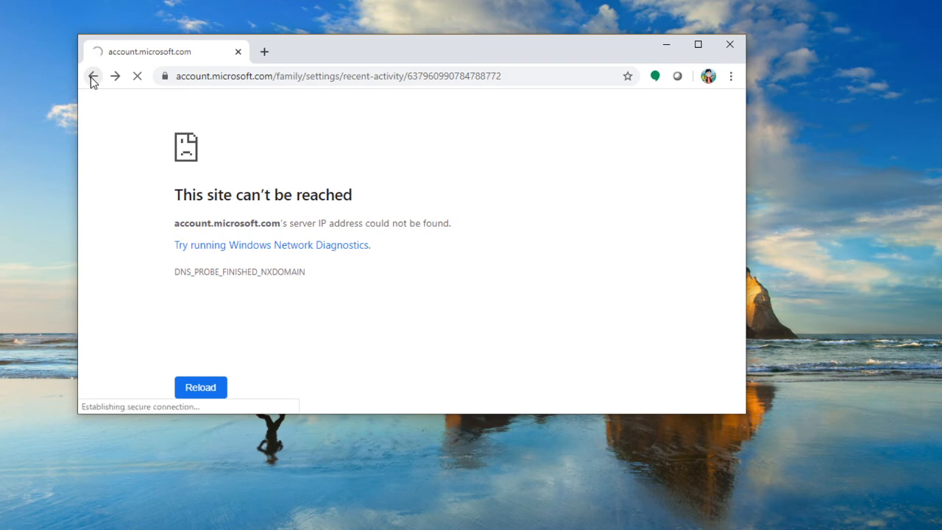
click(92, 76)
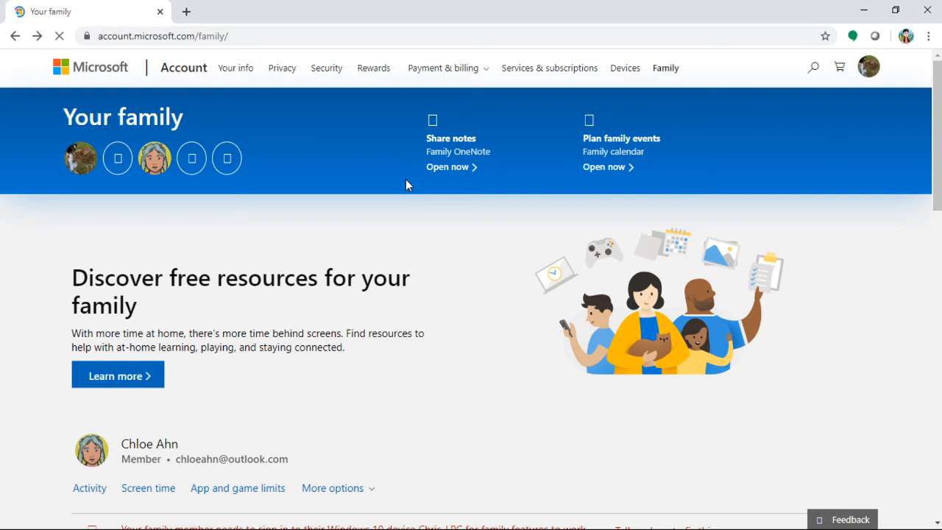
mouse_move(335, 202)
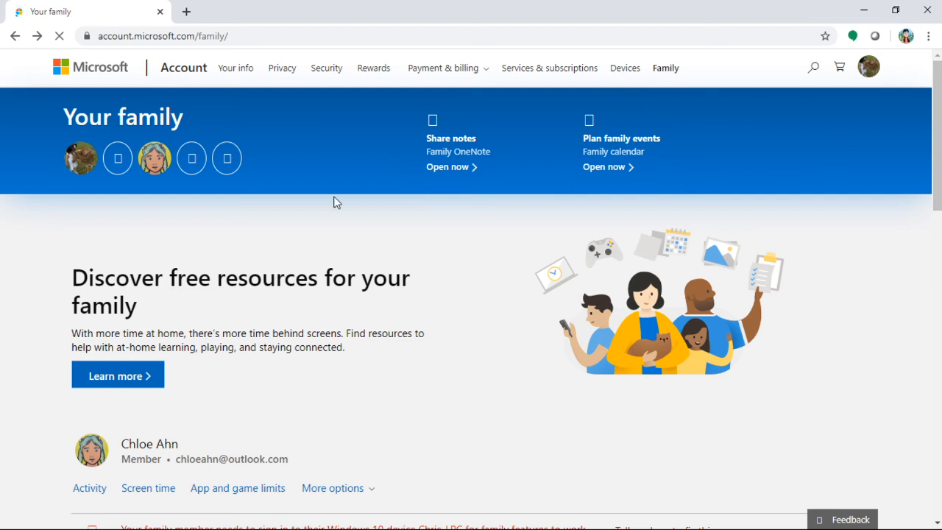
scroll(down, 3)
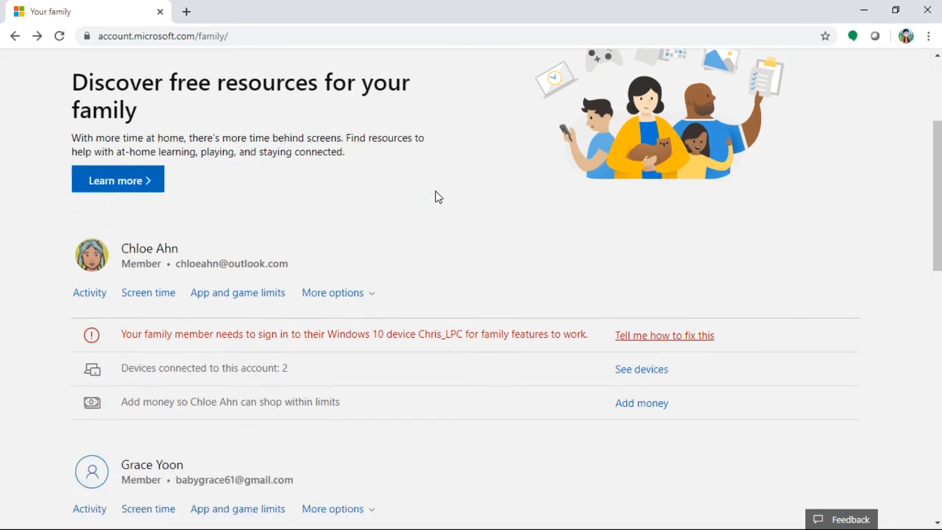
scroll(down, 3)
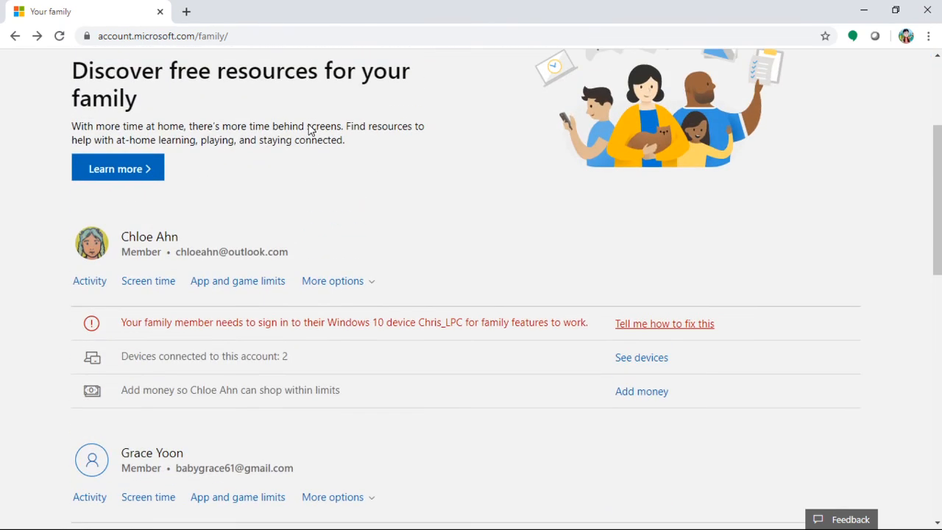
scroll(up, 3)
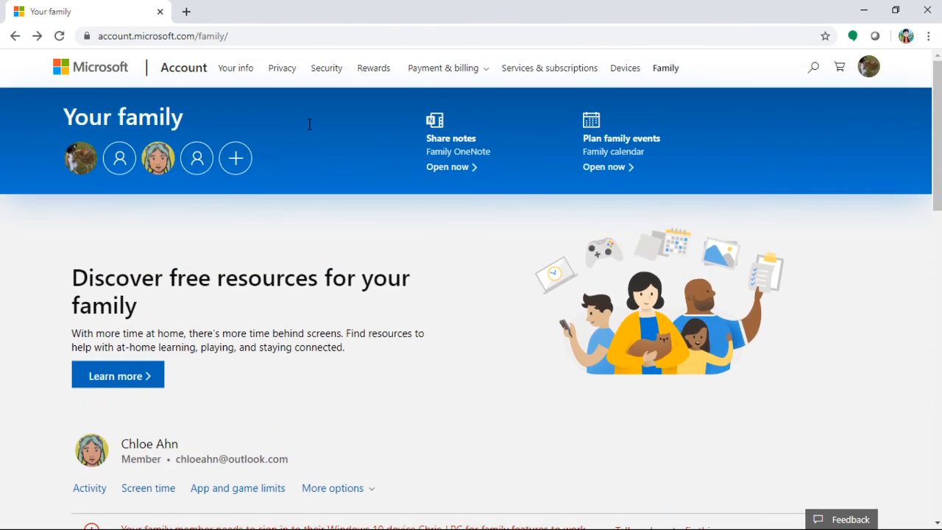
mouse_move(309, 130)
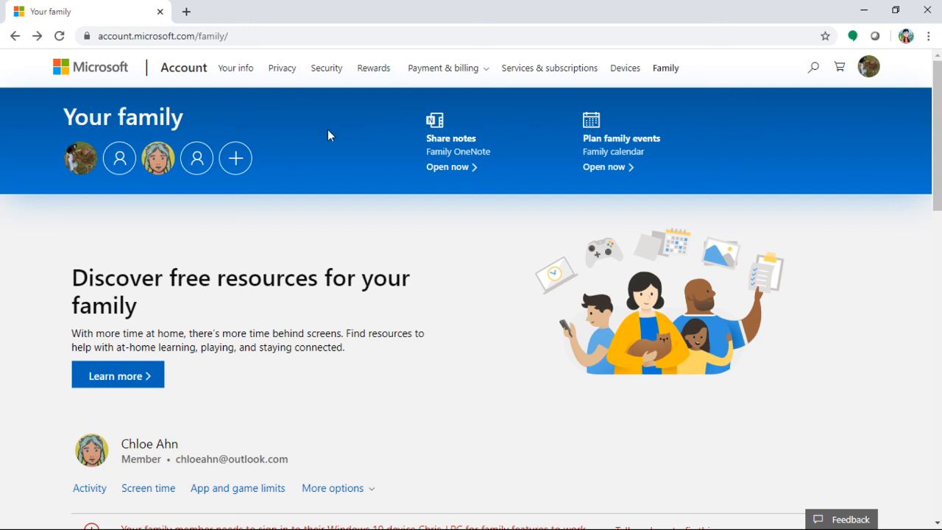
mouse_move(388, 121)
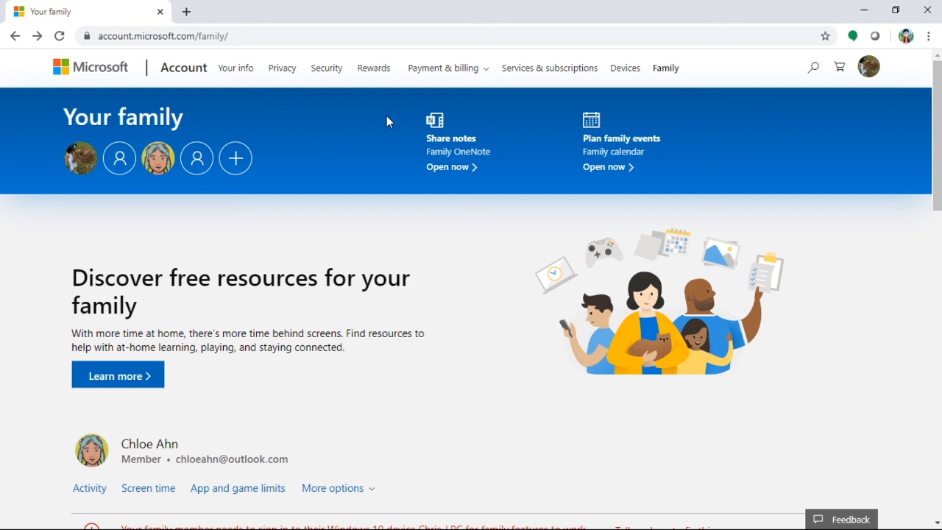